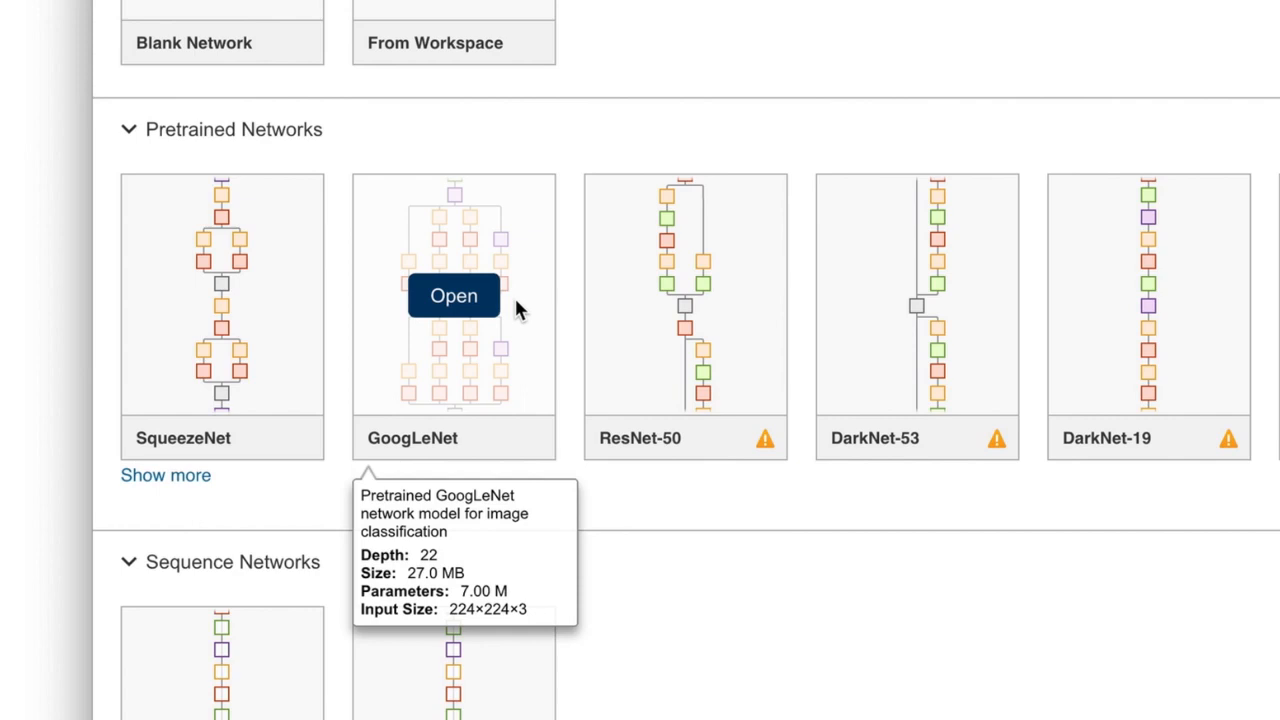
mouse_move(383, 308)
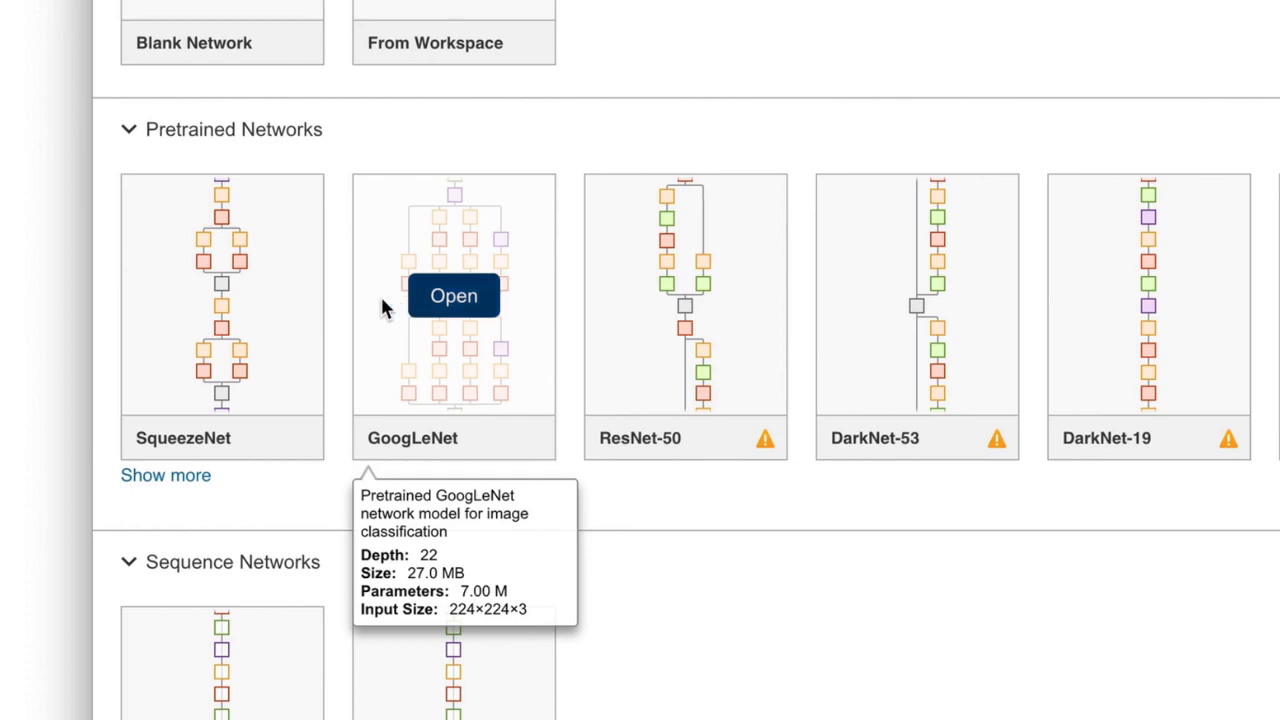
mouse_move(295, 310)
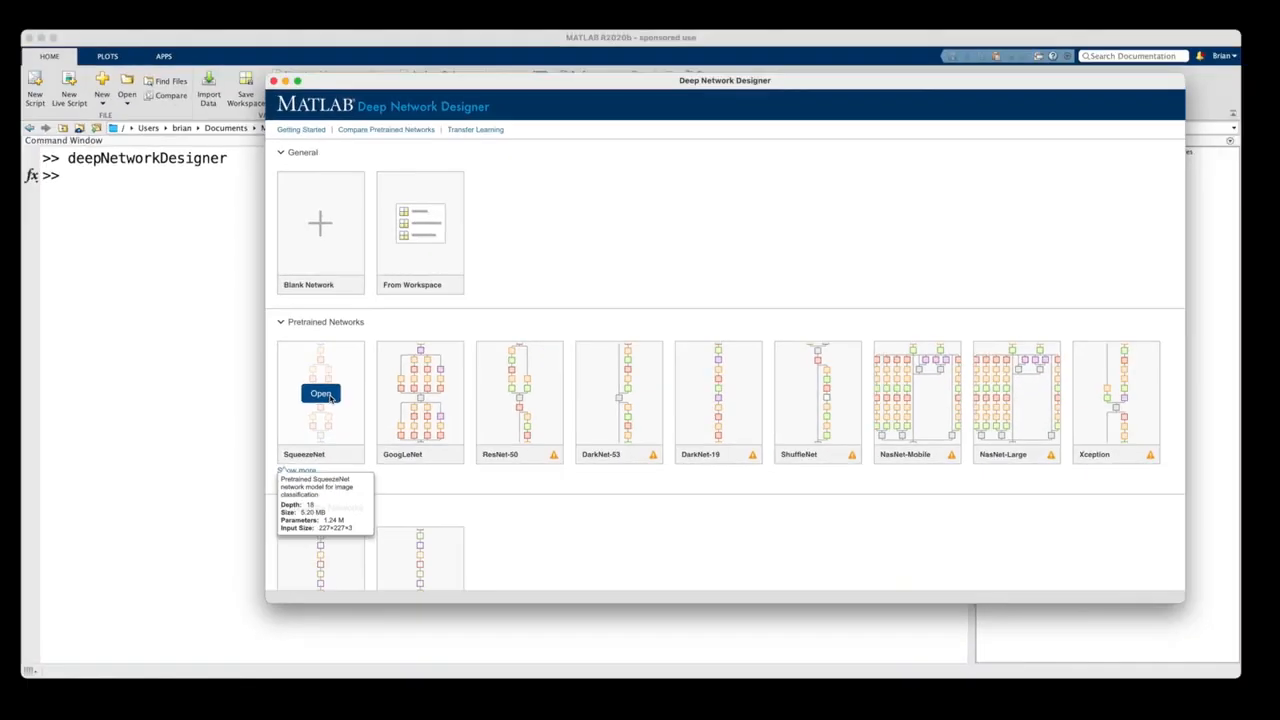
- Open the pretrained SqueezeNet network from the Deep Network Designer start page
click(320, 393)
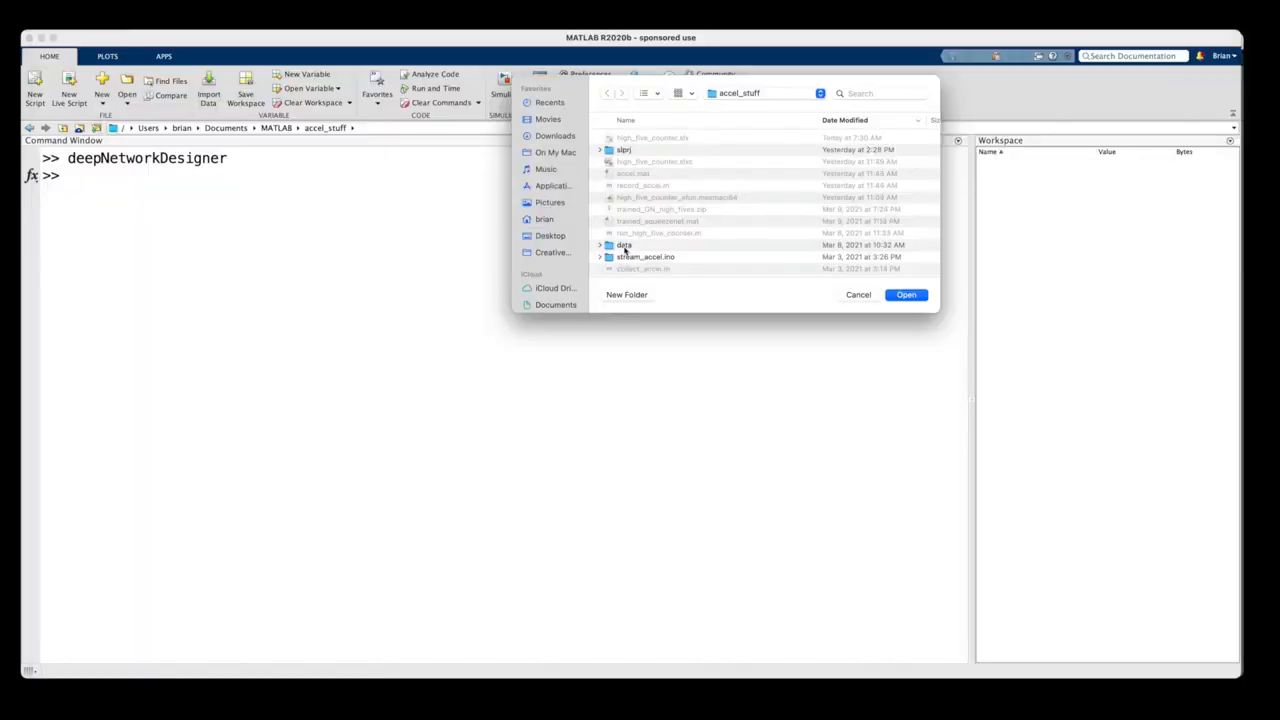
- Choose the data folder, then export trainedNetwork_1 and trainInfoStruct_1 to the workspace
click(905, 294)
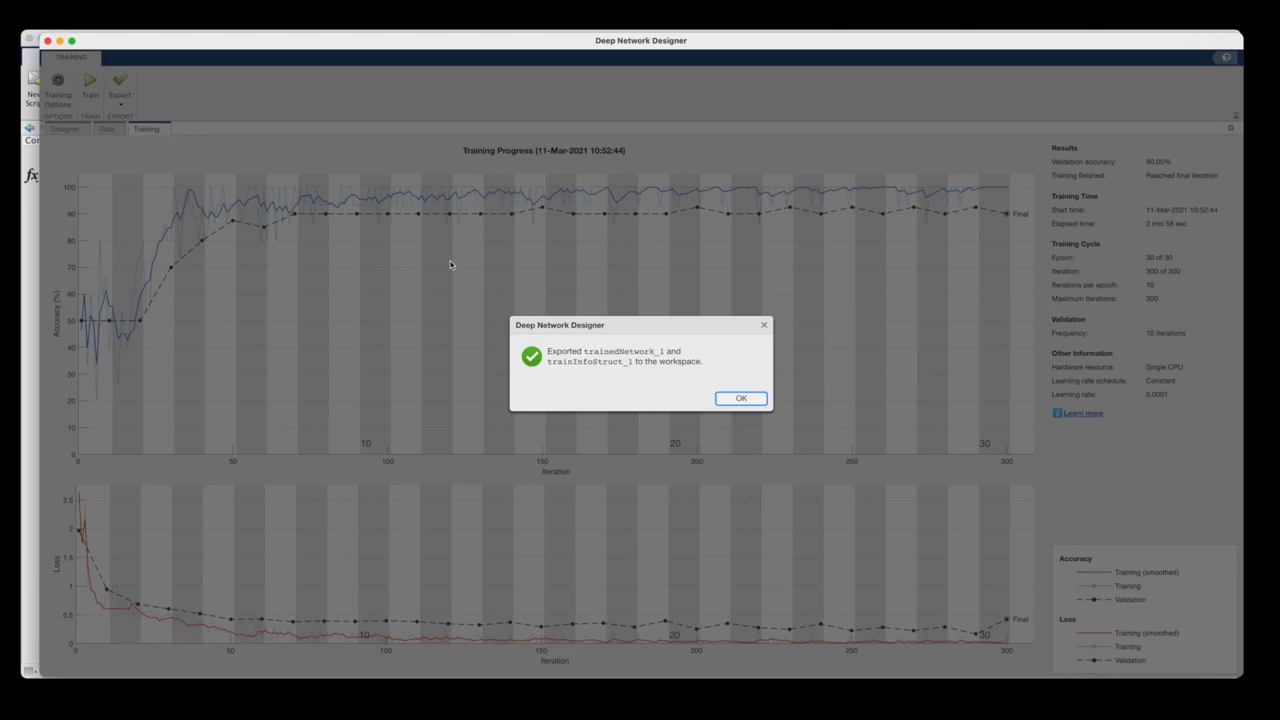
click(740, 398)
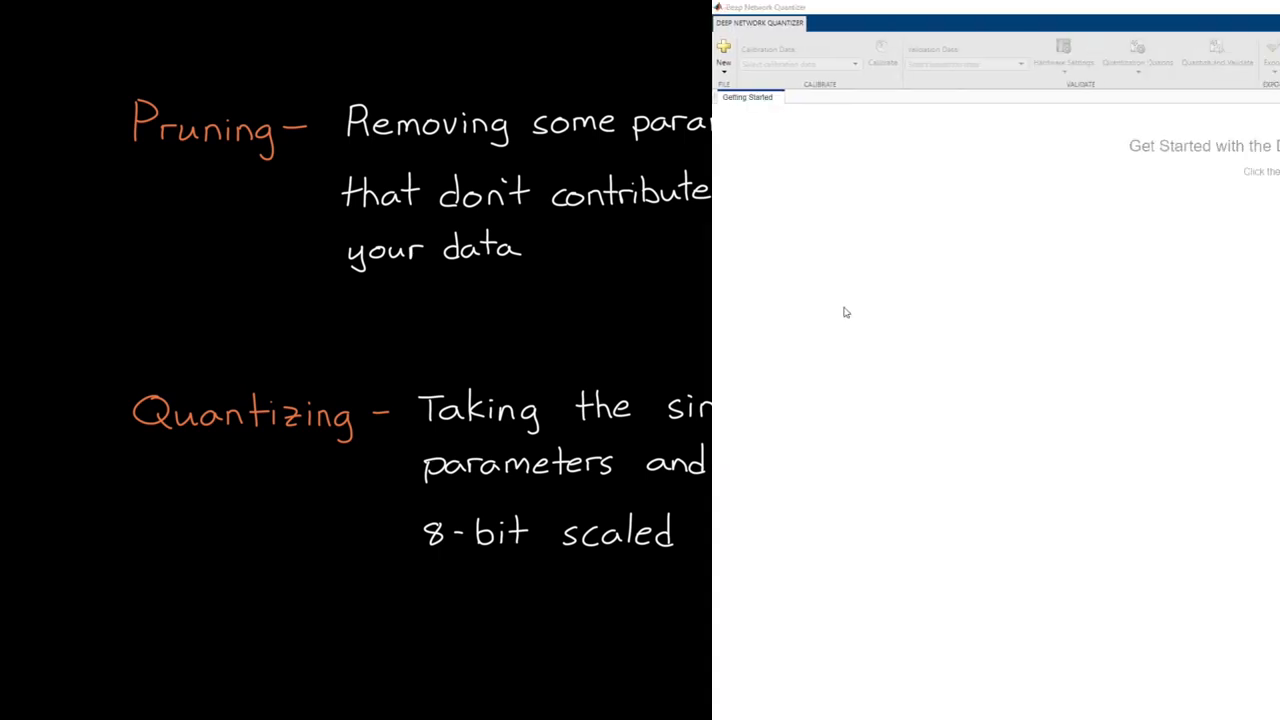
- Load squeezenet_high_fives in a new session, calibrate with calDS, then quantize and validate with valDS
click(57, 62)
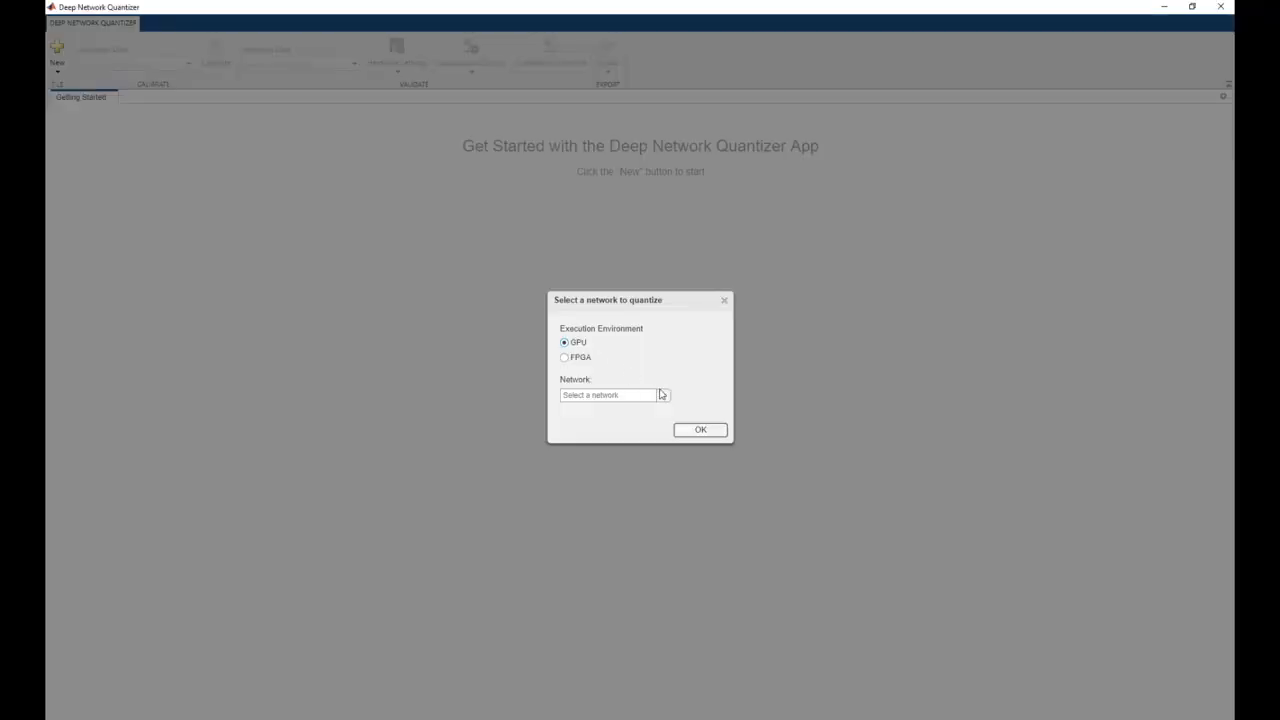
click(700, 429)
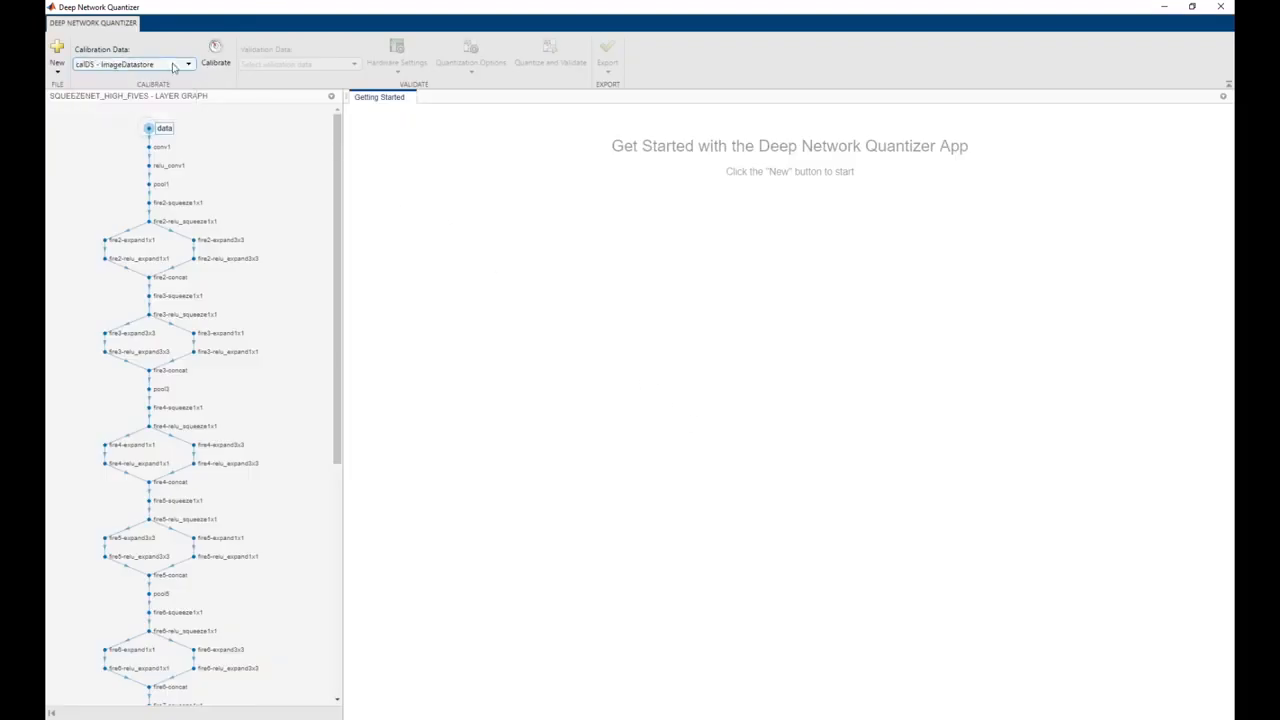
click(215, 55)
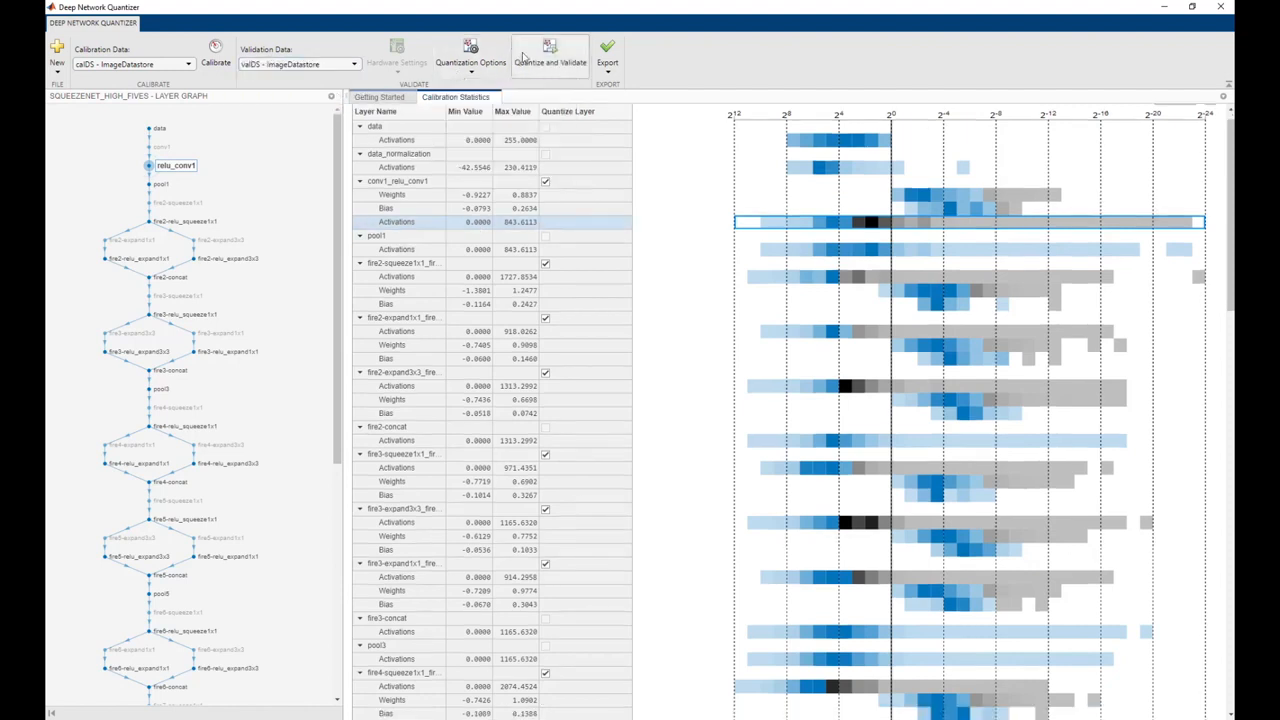
click(550, 55)
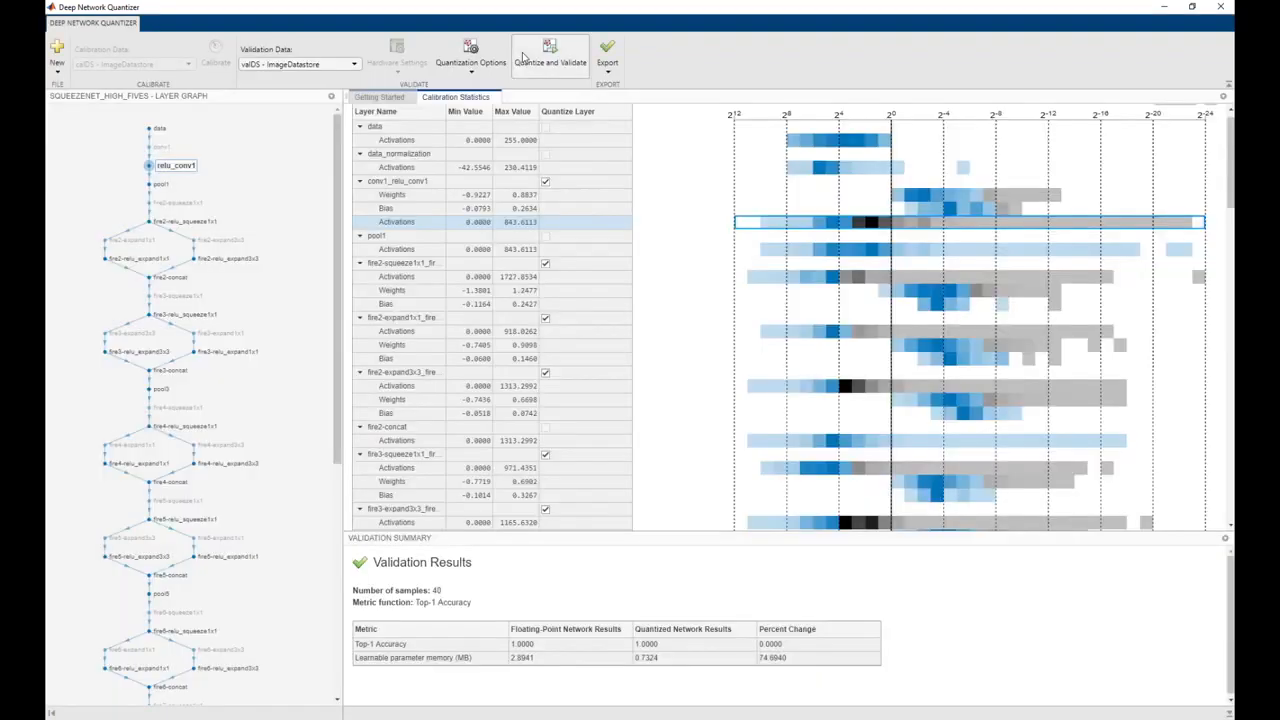